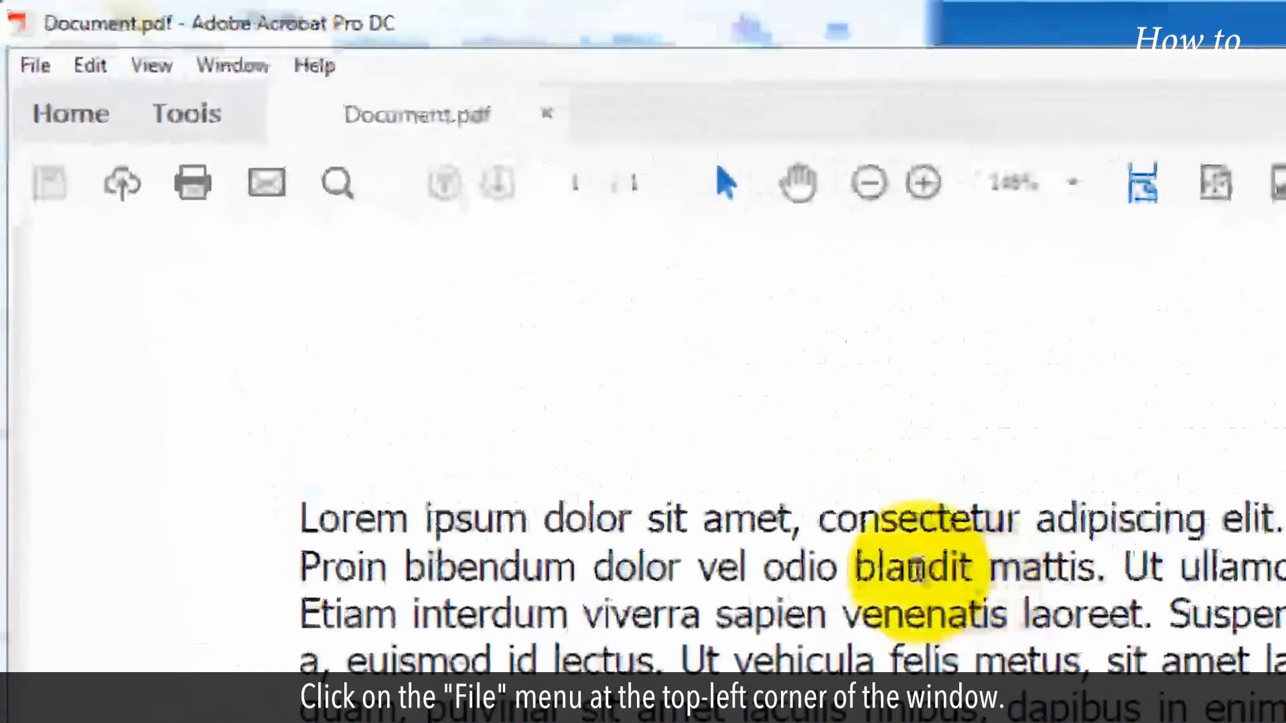
Step: Bring up the Document Properties dialog for Document.pdf from the File menu
click(35, 65)
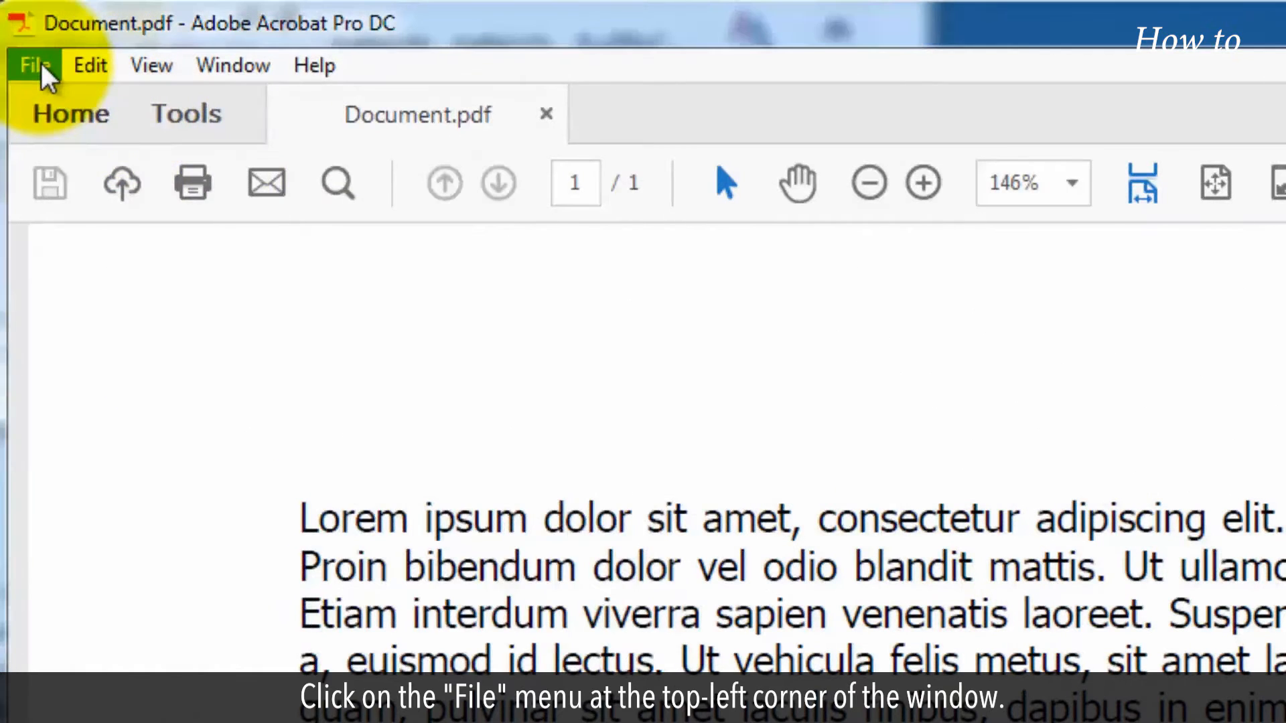
click(33, 65)
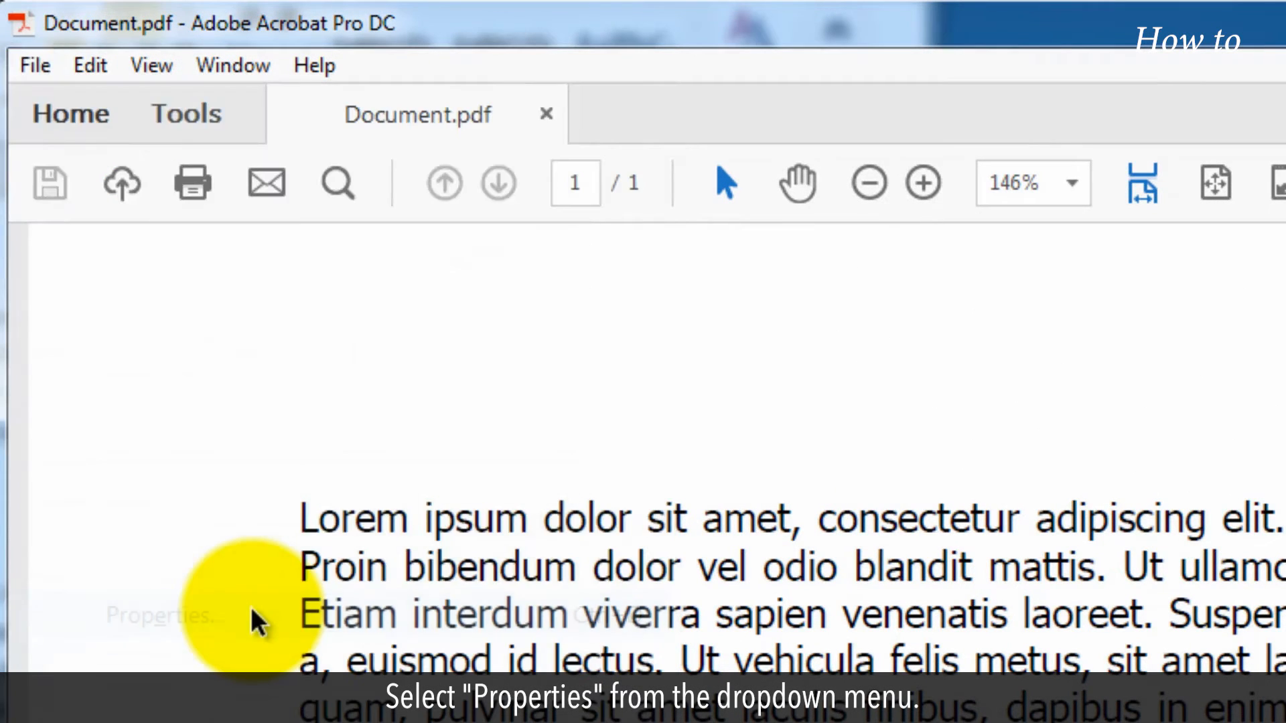
click(163, 615)
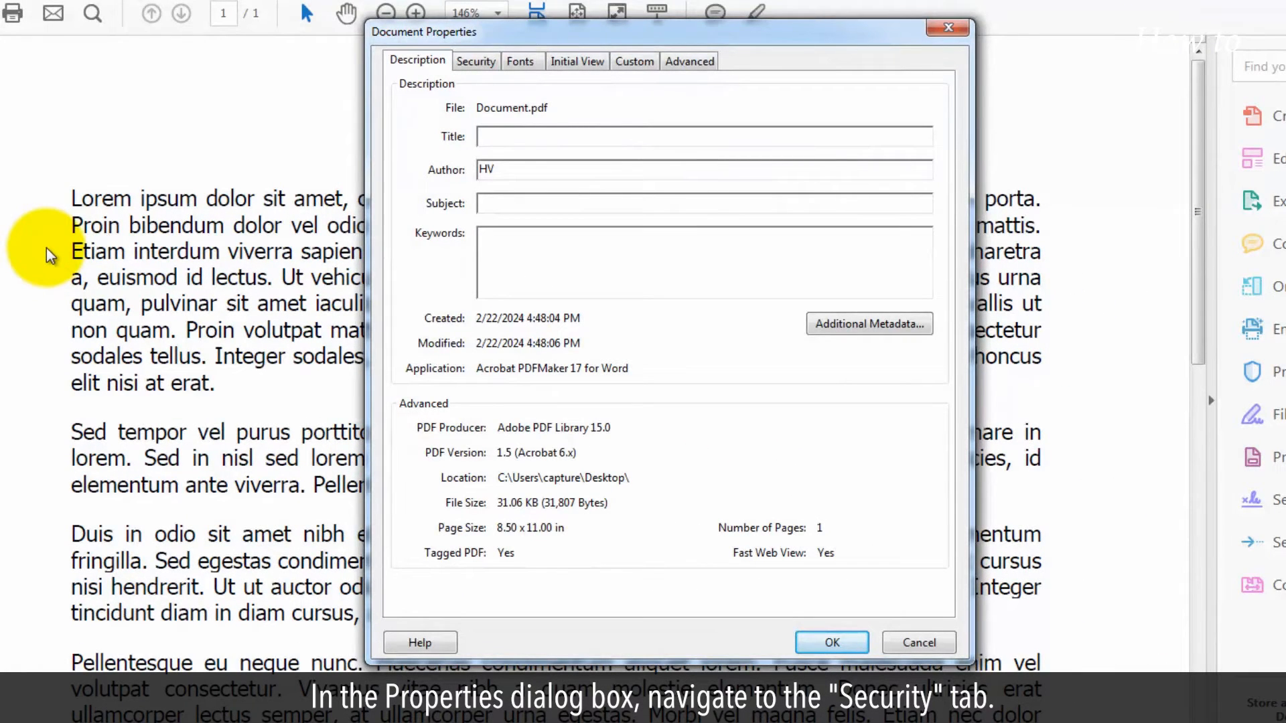
Step: Set the Security Method to Password Security and open its Change Settings dialog
click(475, 61)
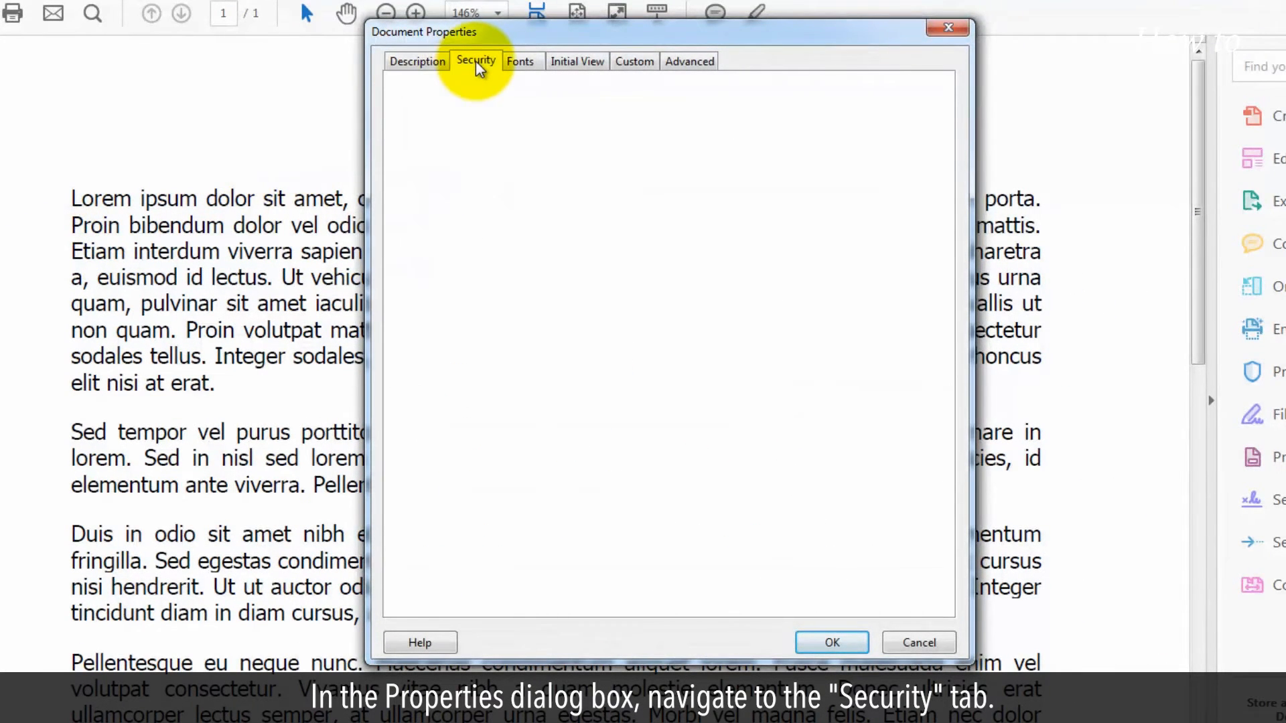
click(476, 60)
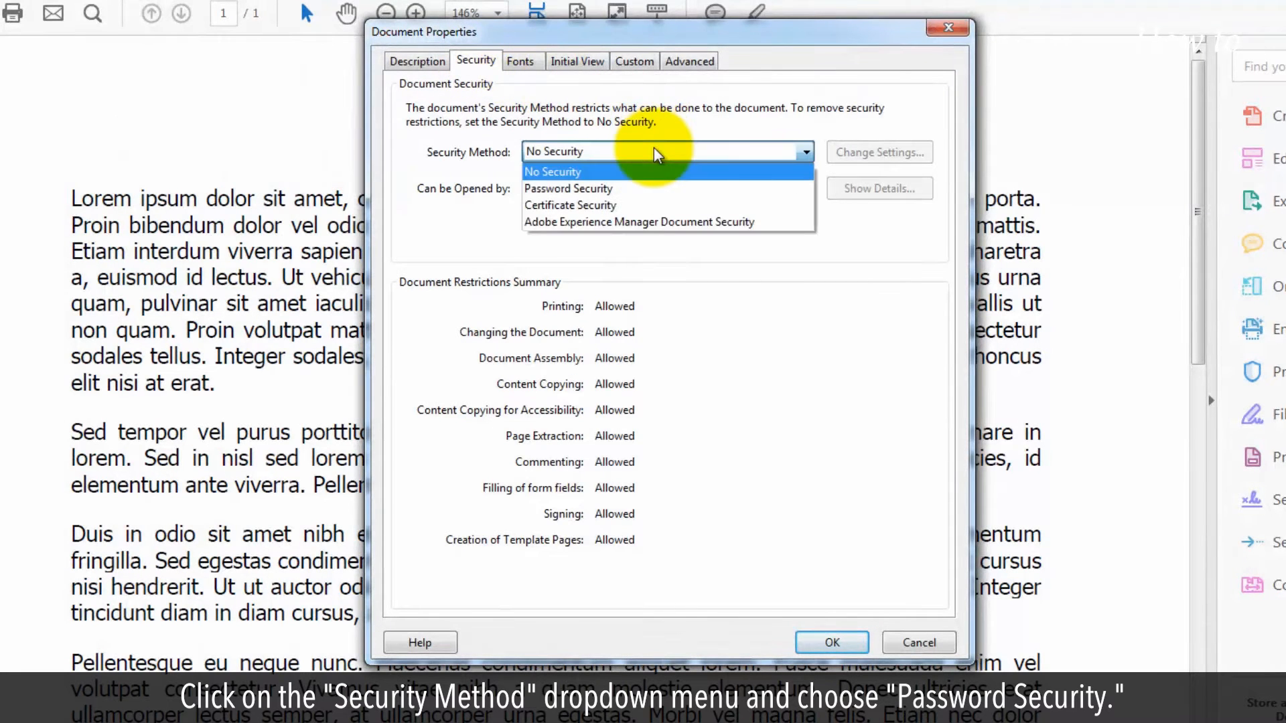
click(568, 189)
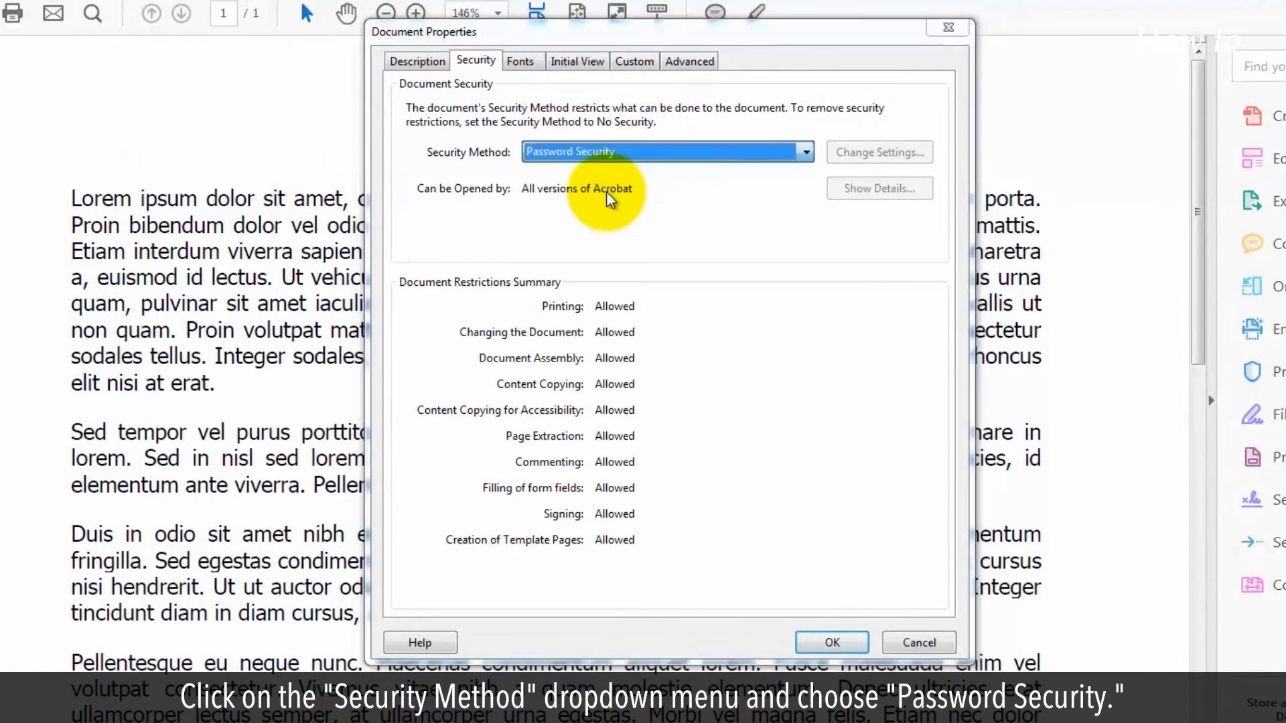
click(879, 151)
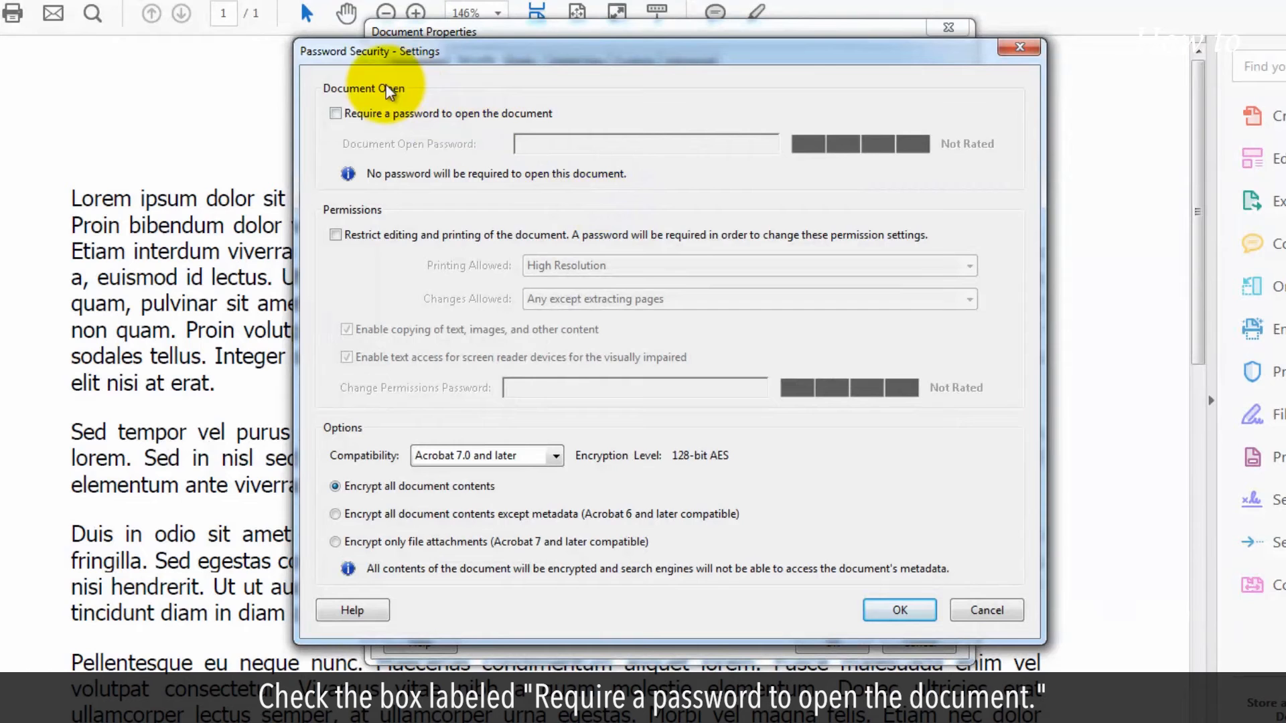
click(335, 112)
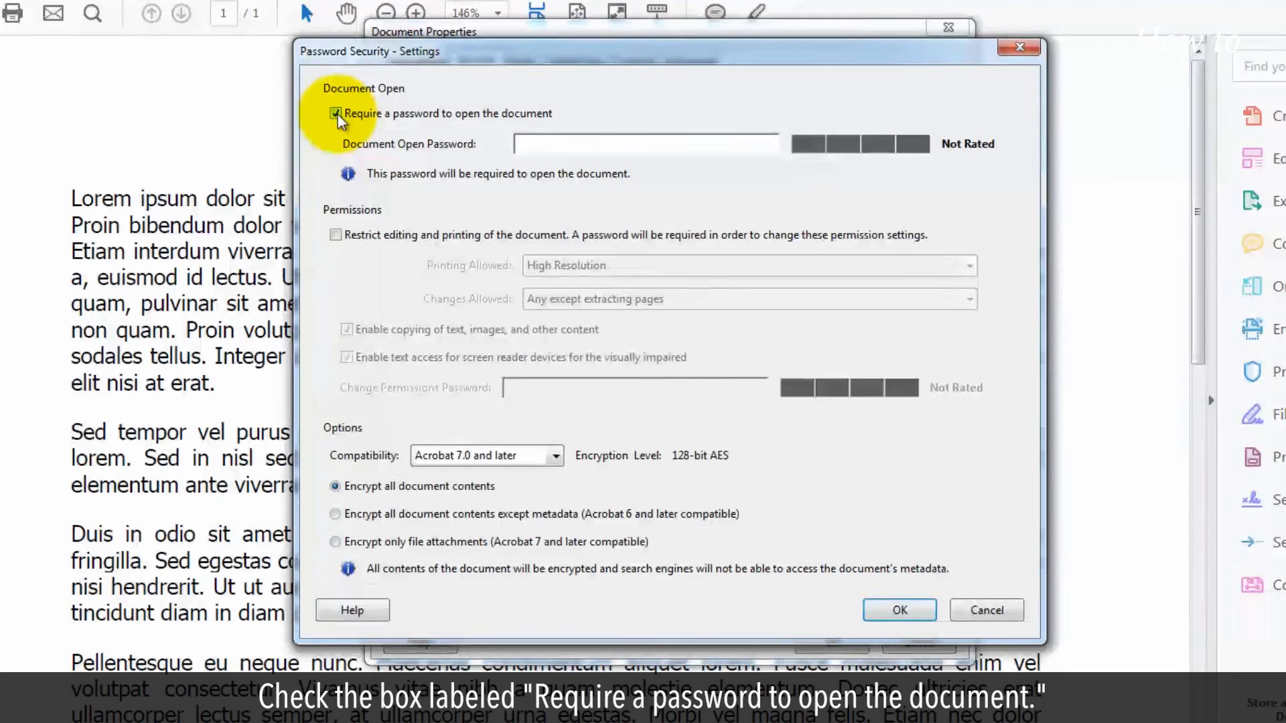
text(*)
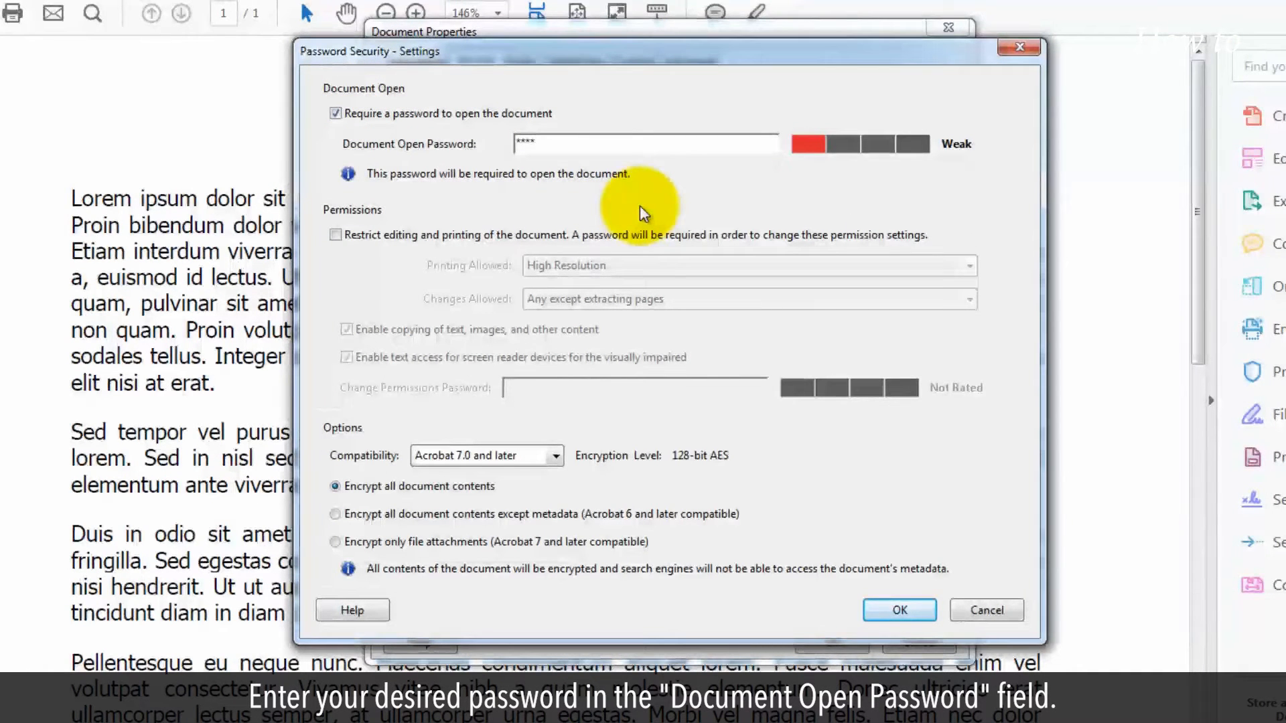
text(password)
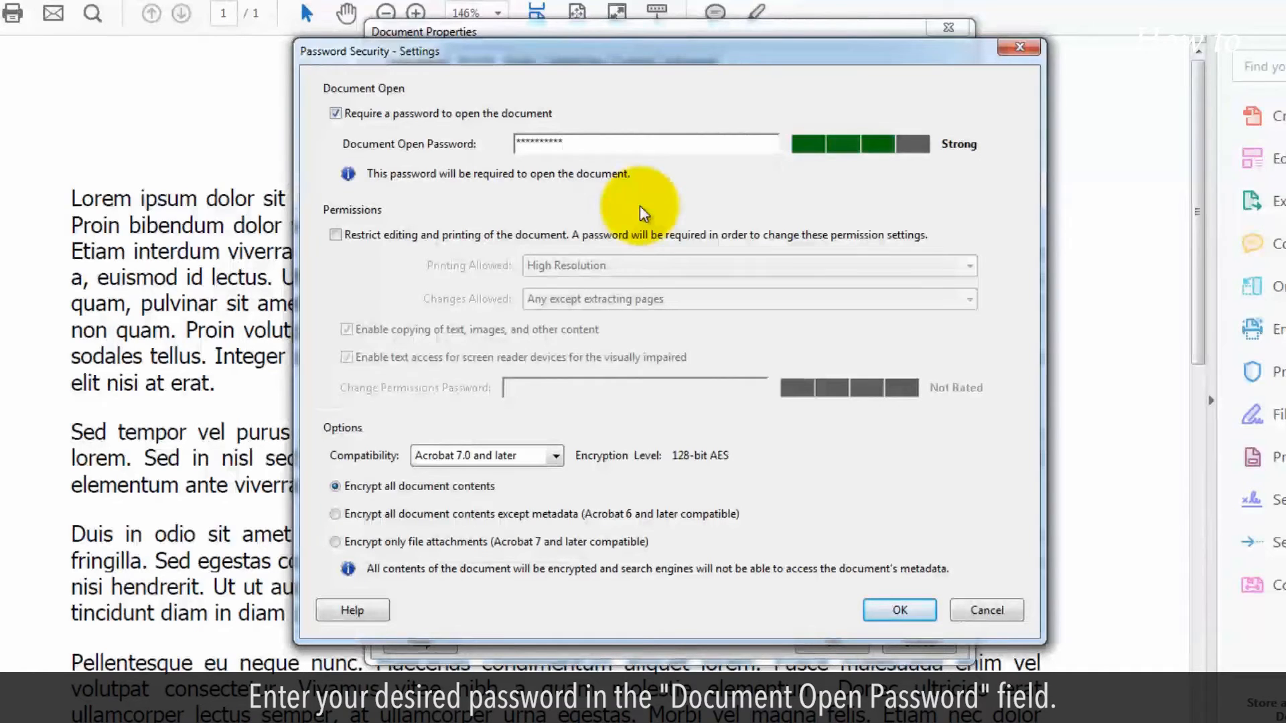
click(335, 235)
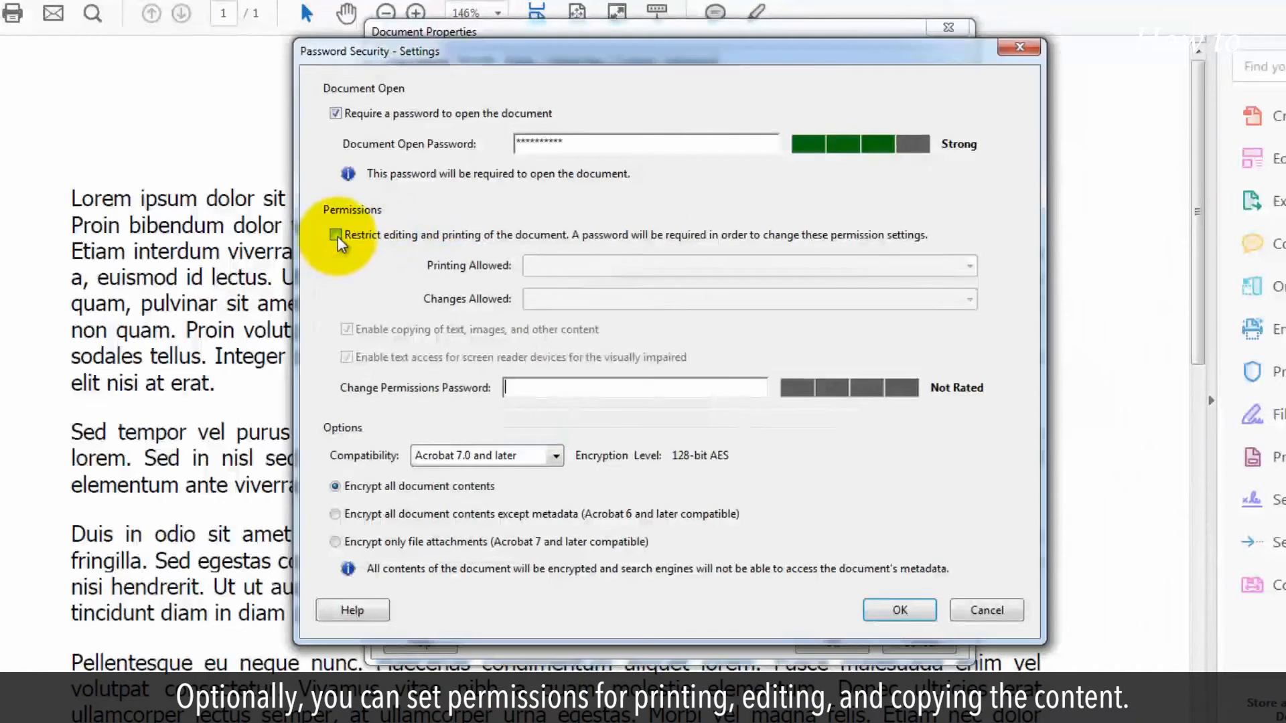
Step: Set Printing Allowed to Low Resolution (150 dpi) and keep Changes Allowed at None
click(335, 235)
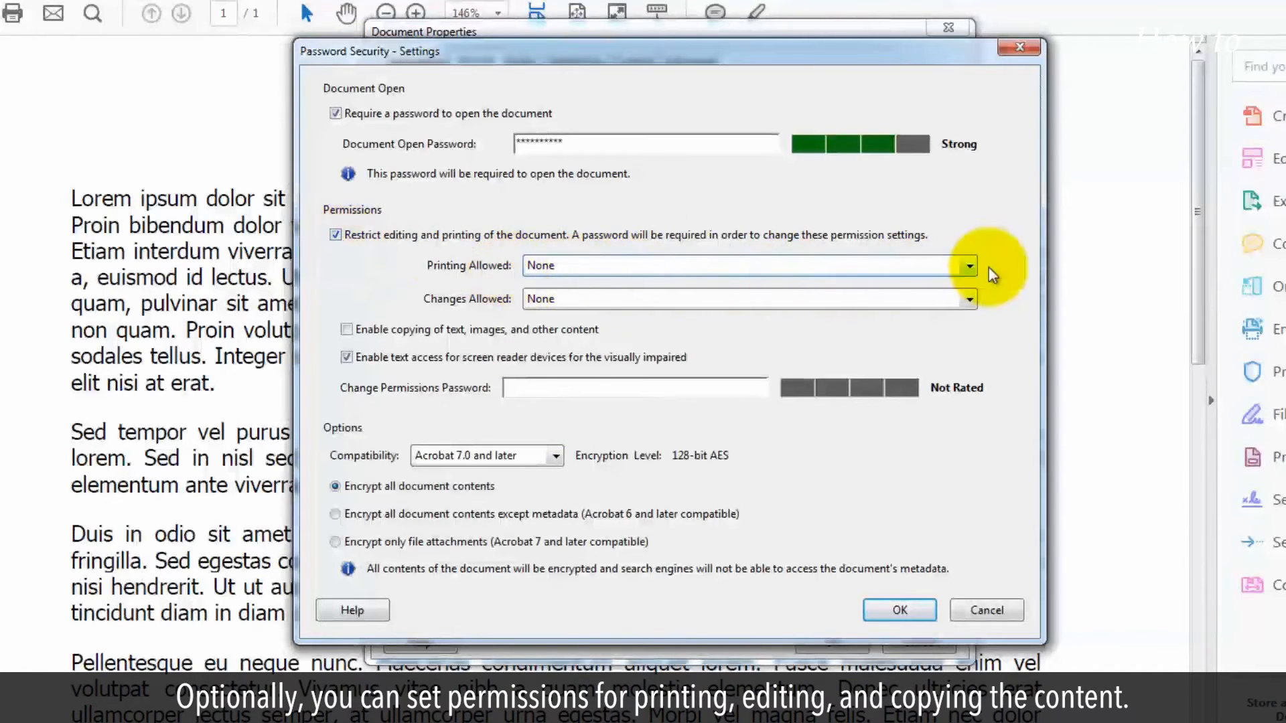
click(968, 265)
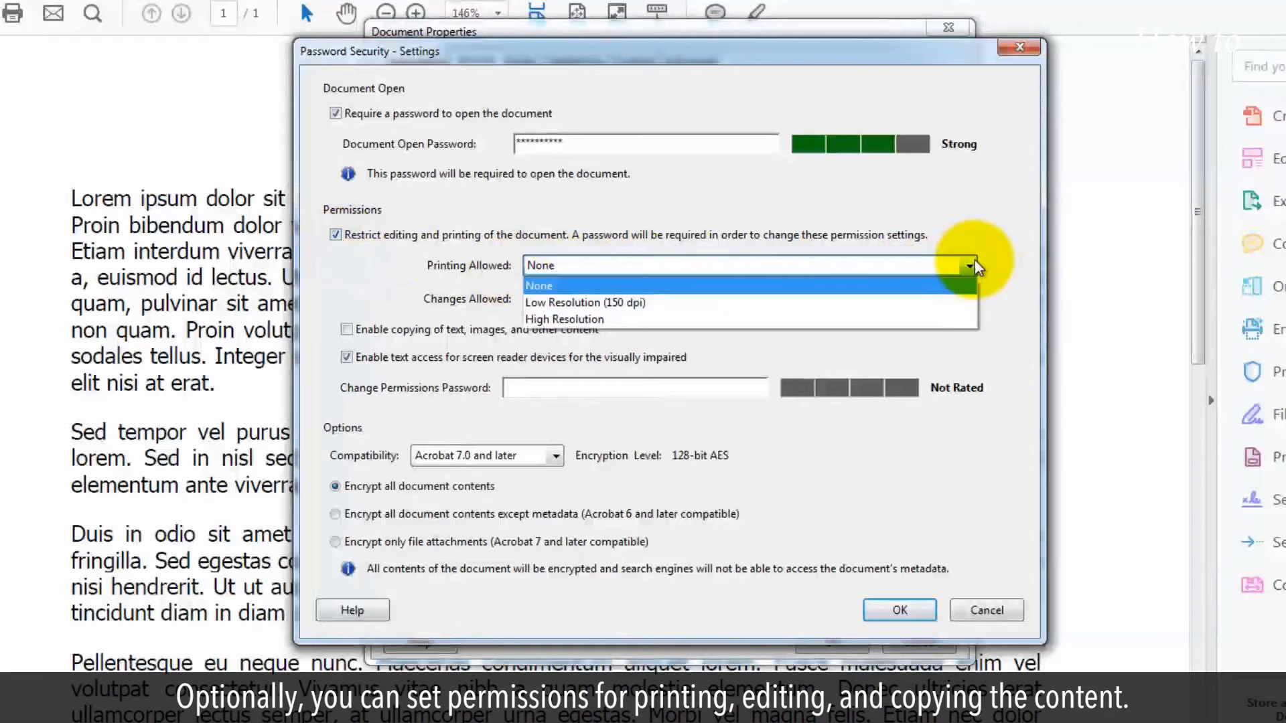
click(584, 302)
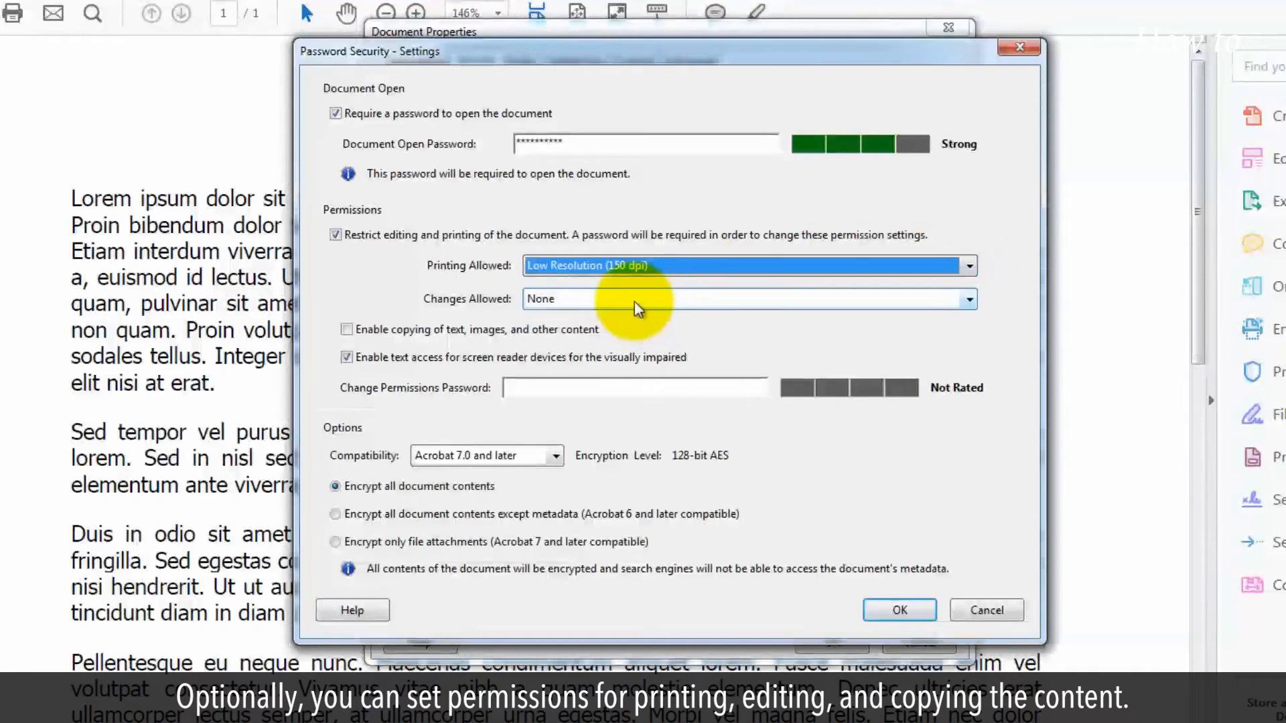
click(746, 299)
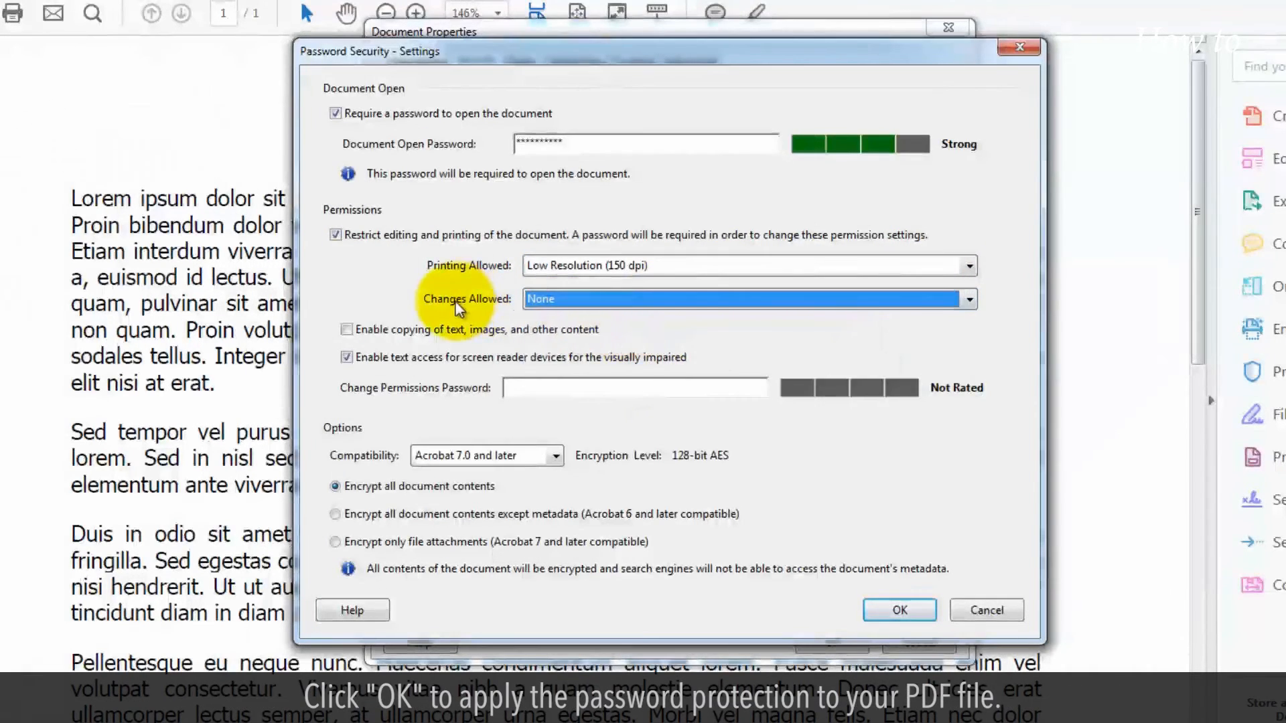
mouse_move(876, 584)
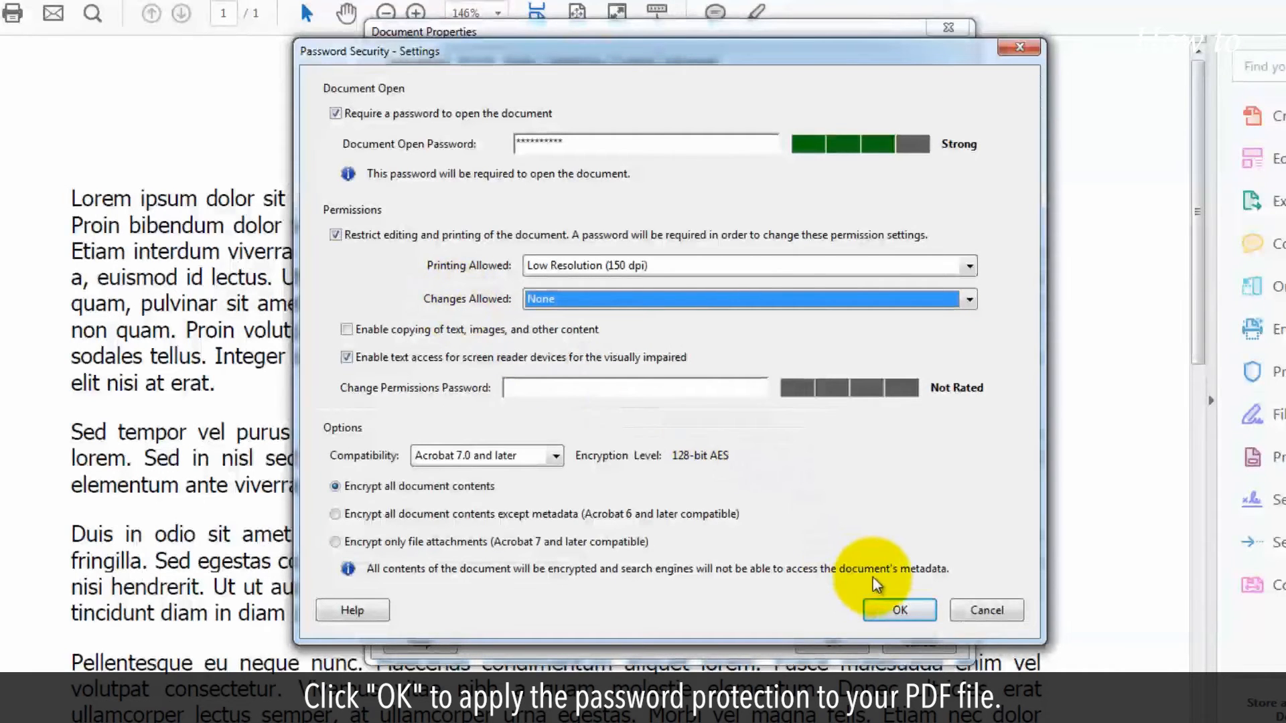
mouse_move(900, 611)
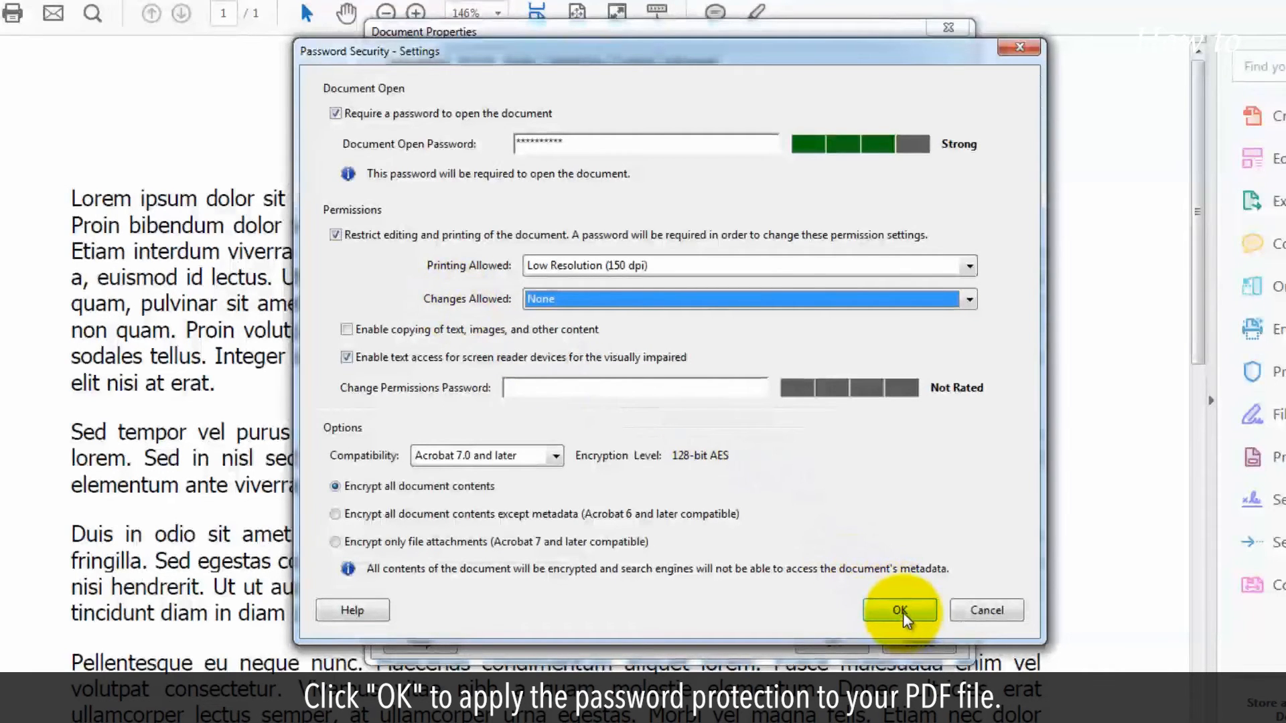